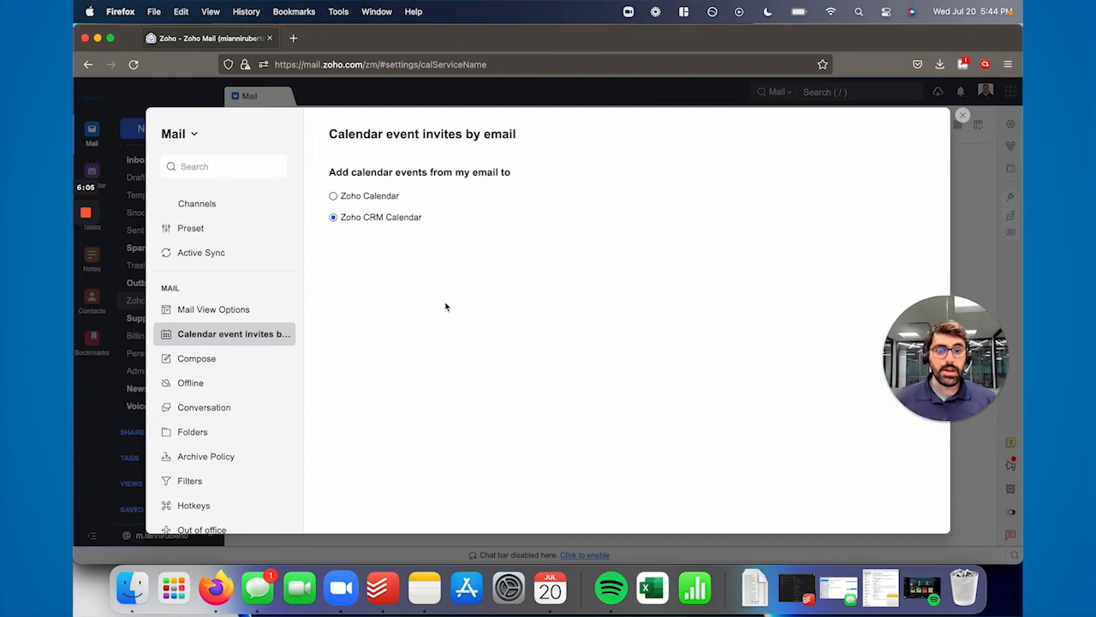
Step: Show the Compose settings: new messages open in a new tab with rich-text editing
{"action": "left_click", "coordinate": [196, 358]}
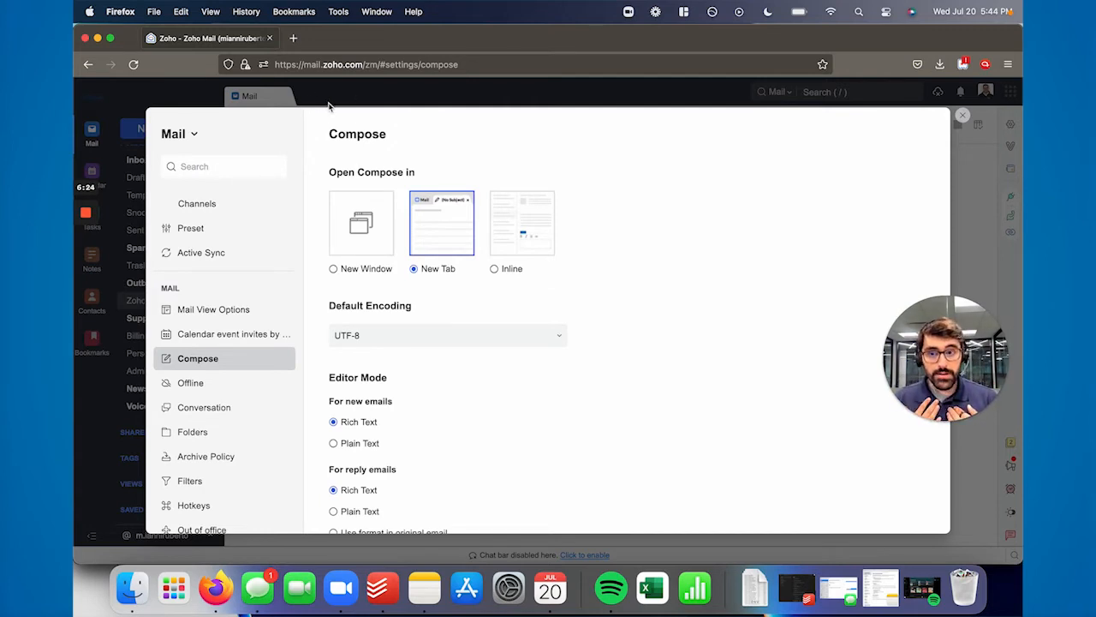
{"action": "mouse_move", "coordinate": [450, 465]}
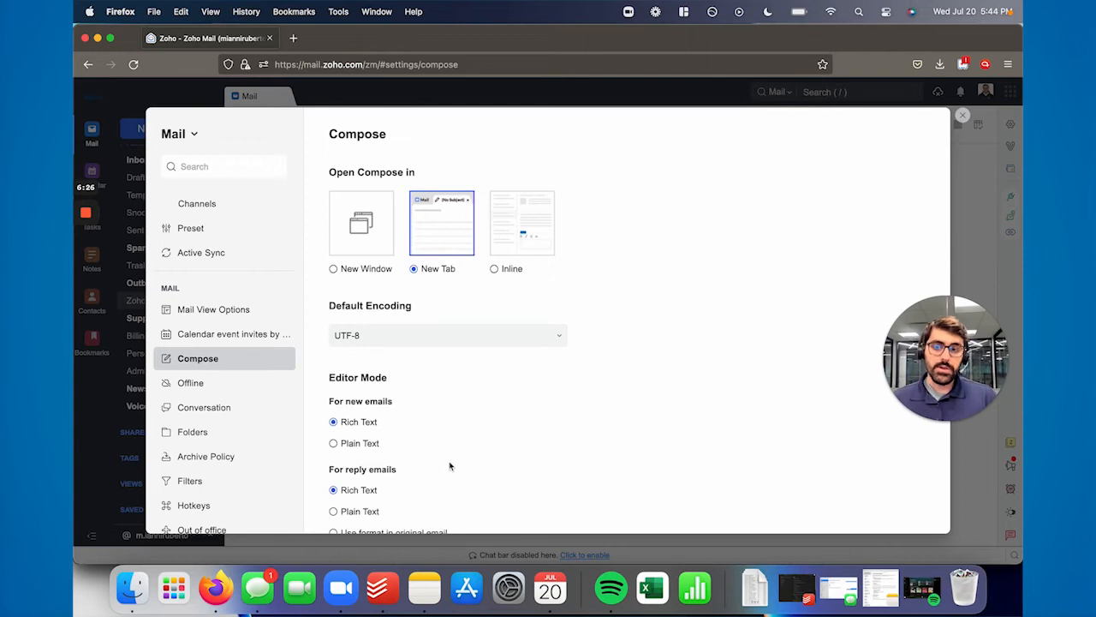
{"action": "scroll", "scroll_direction": "down", "scroll_amount": 3}
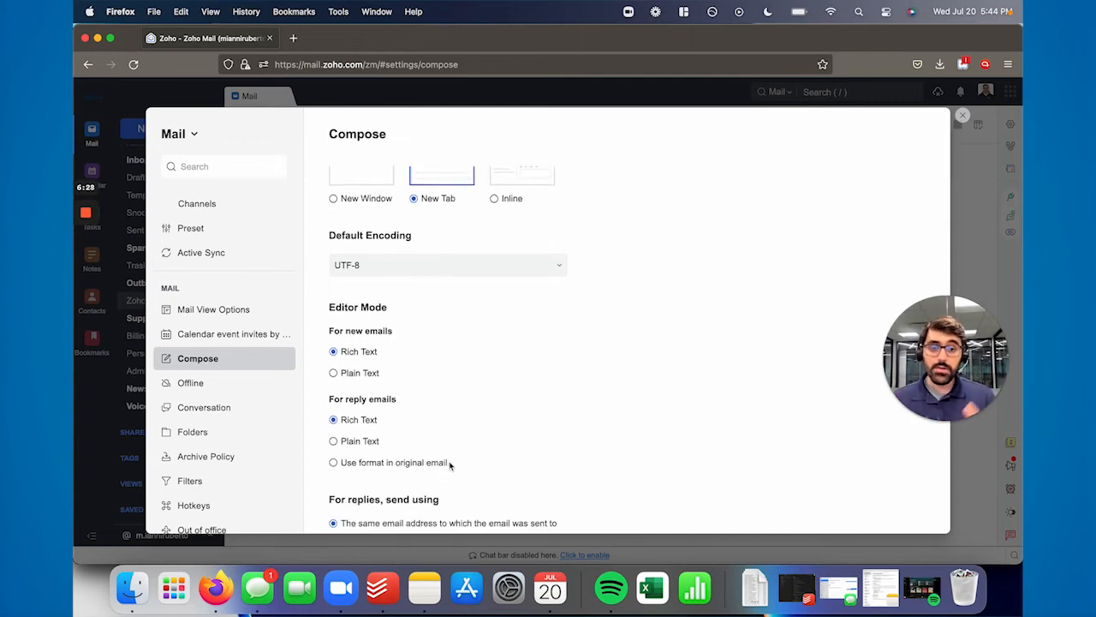
{"action": "scroll", "scroll_direction": "down", "scroll_amount": 3}
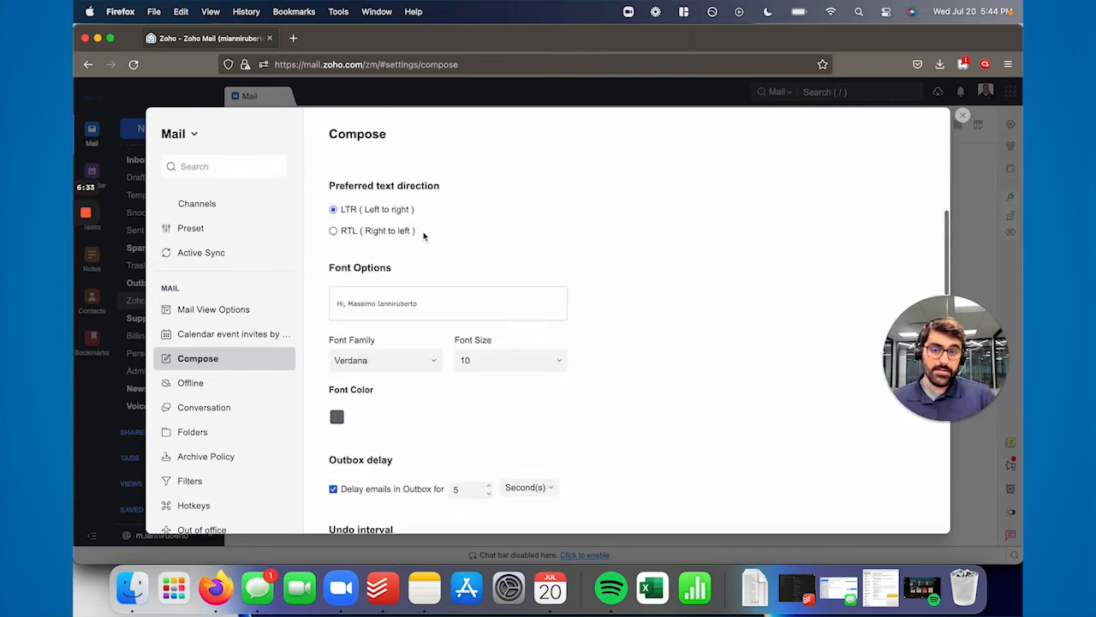
{"action": "scroll", "scroll_direction": "down", "scroll_amount": 3}
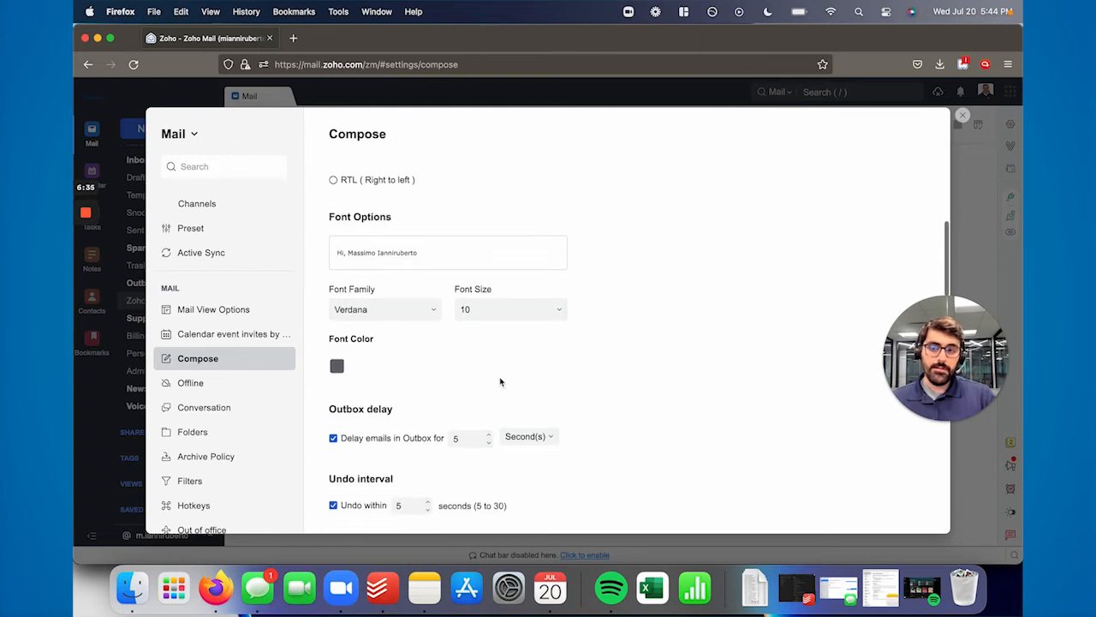
{"action": "scroll", "scroll_direction": "down", "scroll_amount": 3}
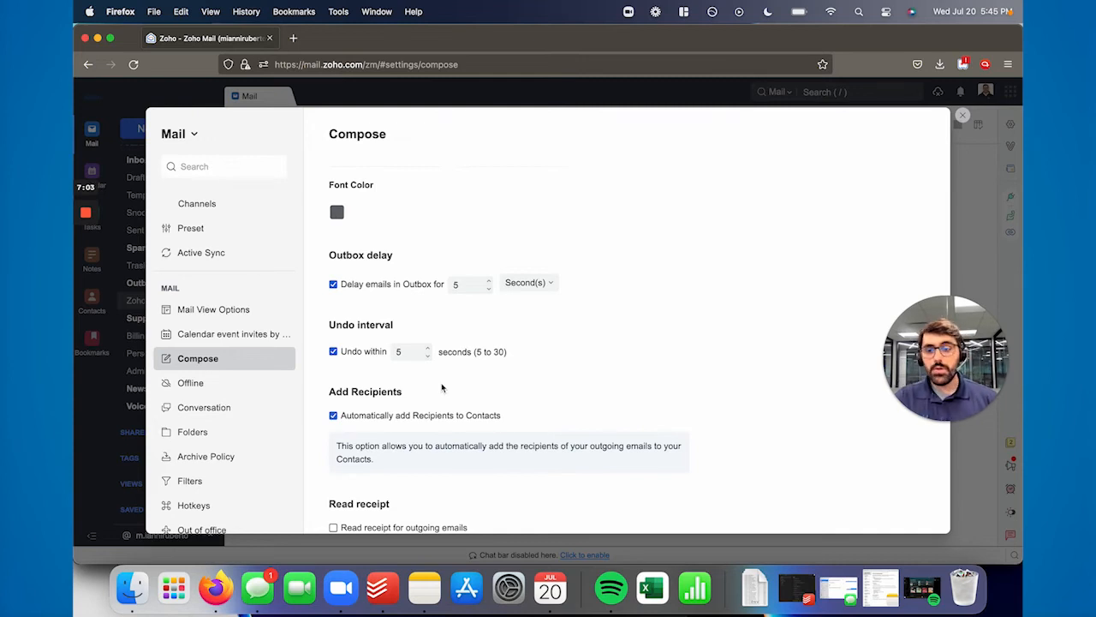
{"action": "scroll", "scroll_direction": "down", "scroll_amount": 3}
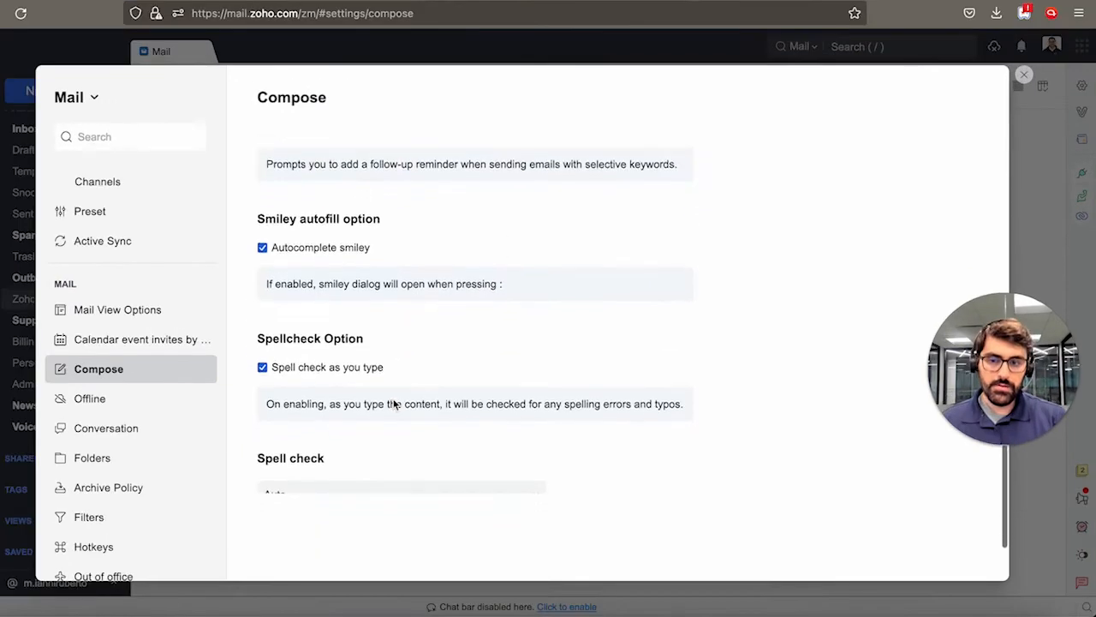
{"action": "scroll", "scroll_direction": "down", "scroll_amount": 3}
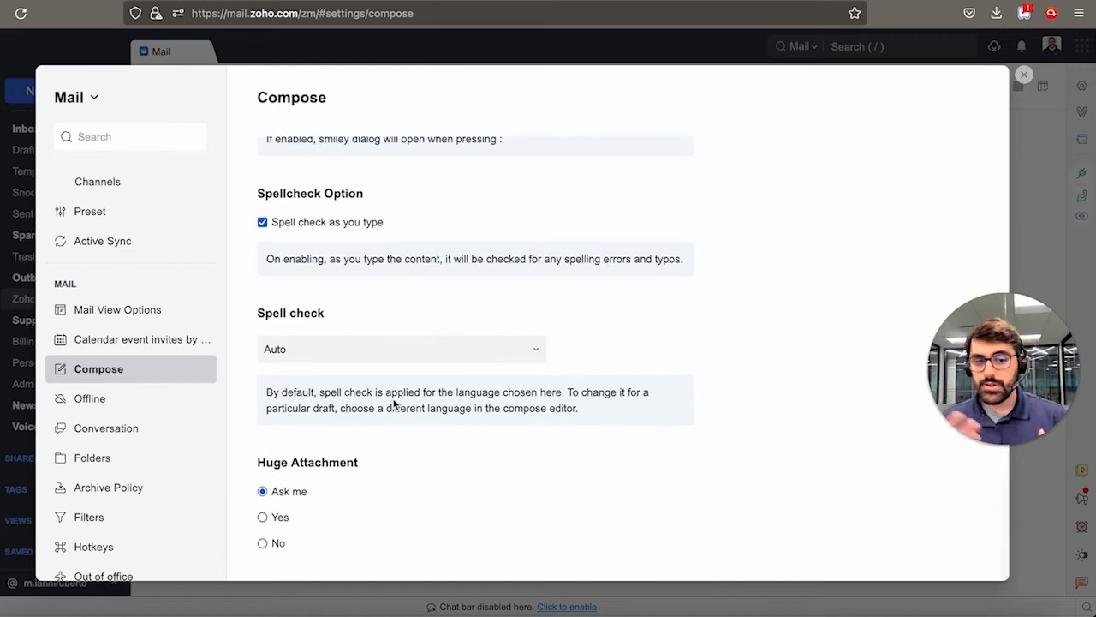
Step: Show the Conversation settings: conversation view on, actions across folders, newest on top
{"action": "left_click", "coordinate": [91, 398]}
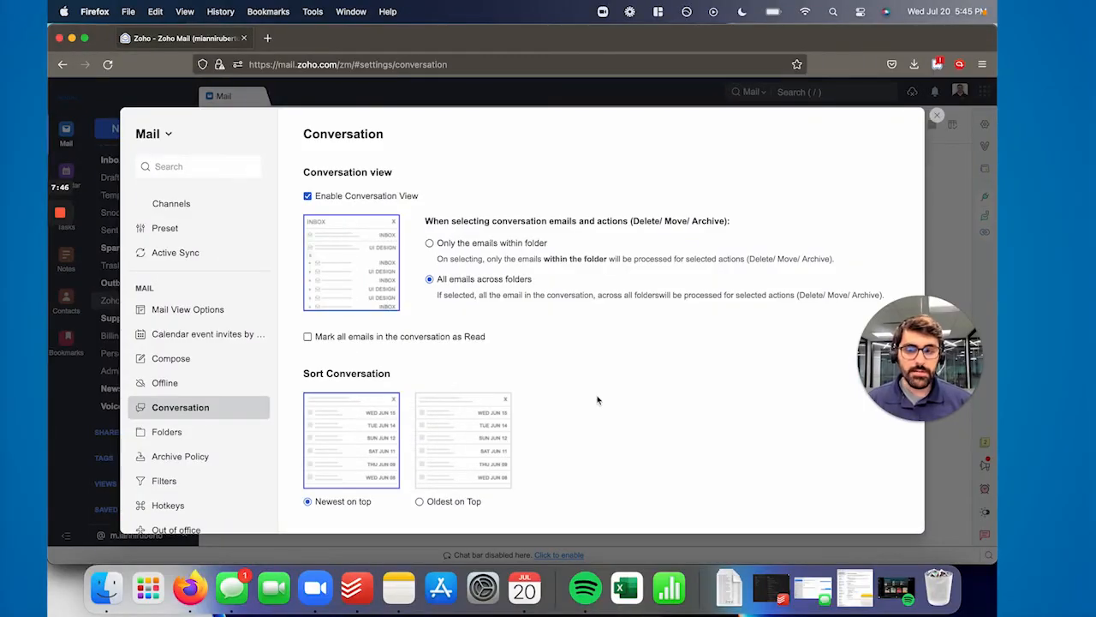
{"action": "mouse_move", "coordinate": [328, 296]}
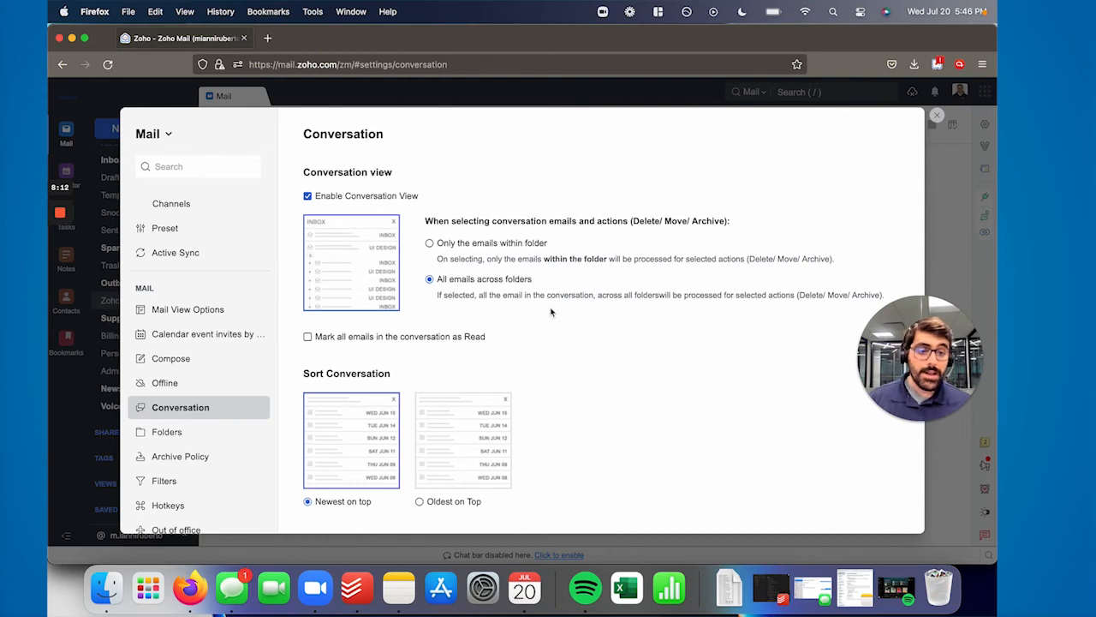
Step: Browse the Folders list with counts and sizes, then view the Default archive policy
{"action": "left_click", "coordinate": [169, 431]}
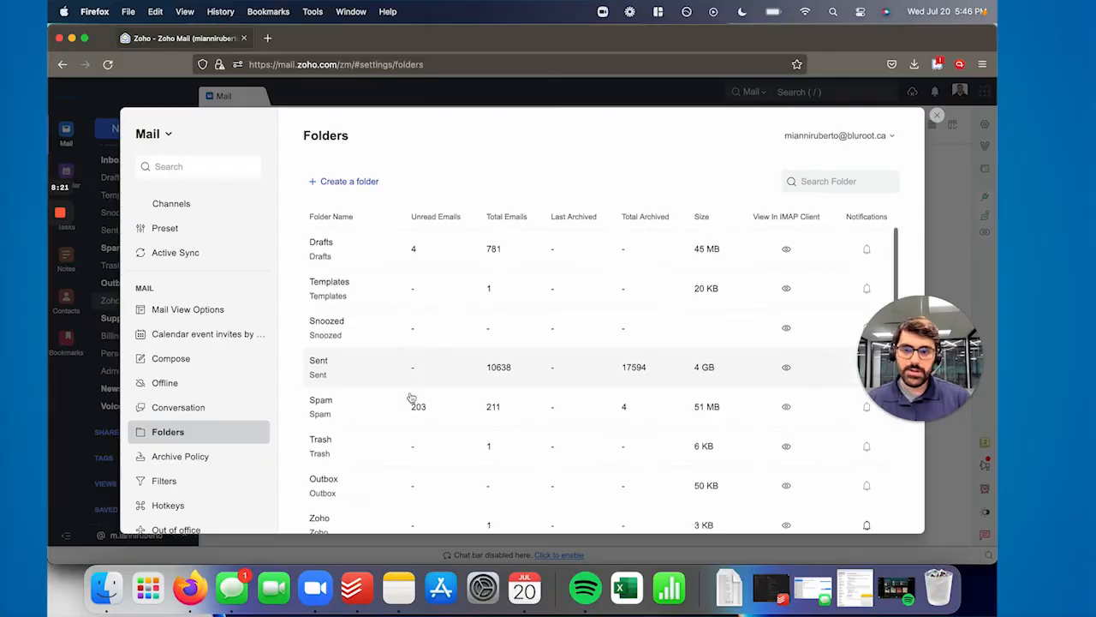
{"action": "scroll", "scroll_direction": "down", "scroll_amount": 3}
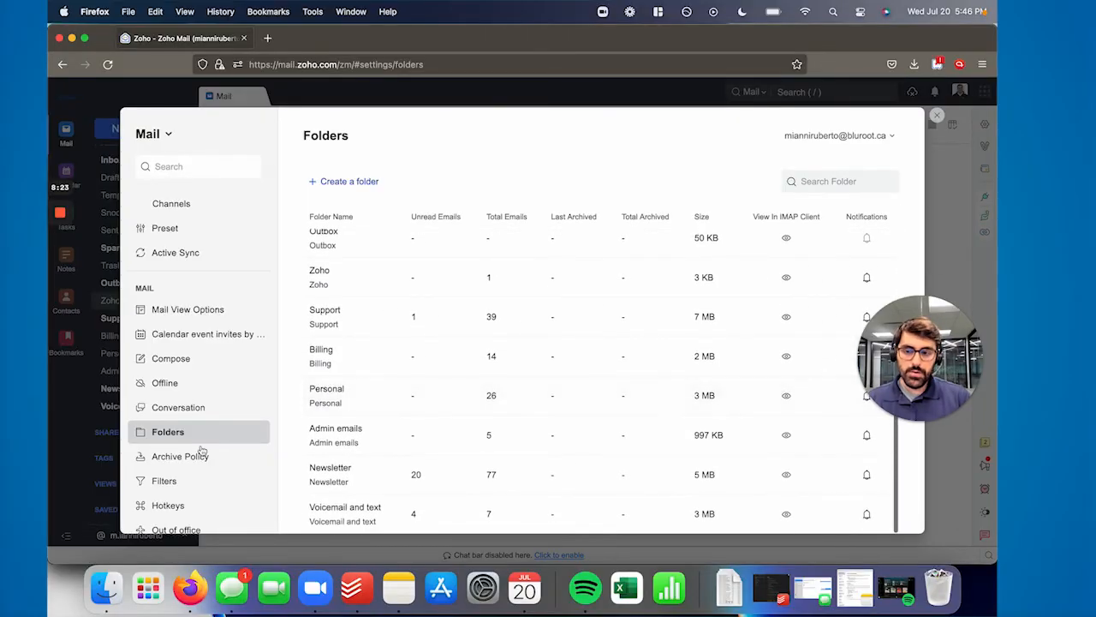
{"action": "left_click", "coordinate": [182, 457]}
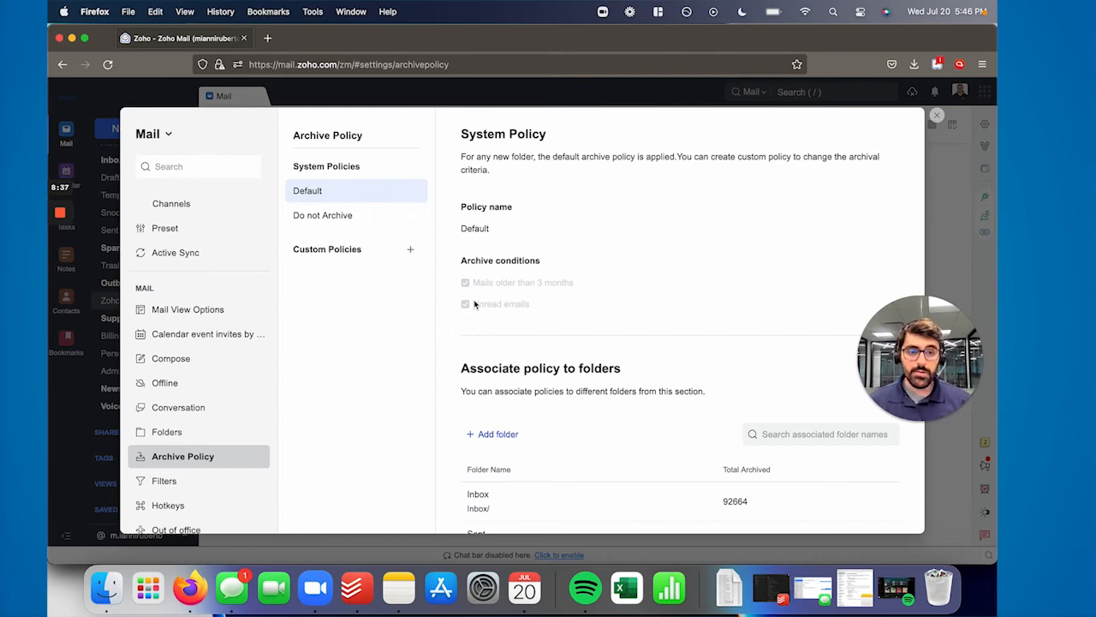
Step: List incoming filters such as Zoho AR Filter and Authorize.net Filter with their conditions
{"action": "left_click", "coordinate": [165, 403]}
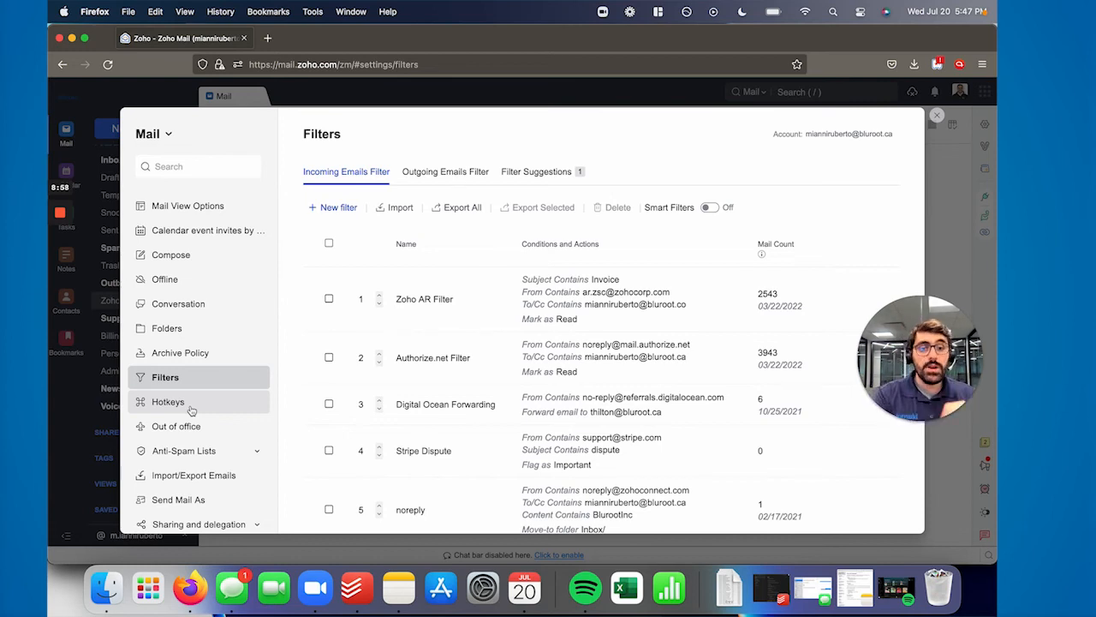
Step: Review the five text-replacement hotkeys and the links or phrases they expand into
{"action": "left_click", "coordinate": [168, 402]}
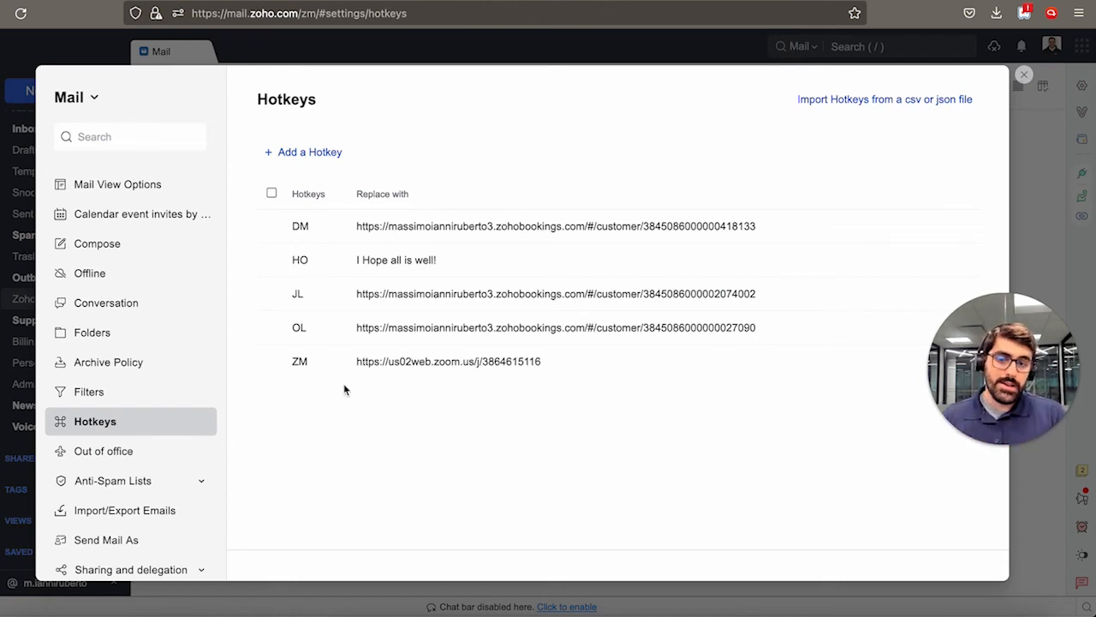
{"action": "mouse_move", "coordinate": [318, 394]}
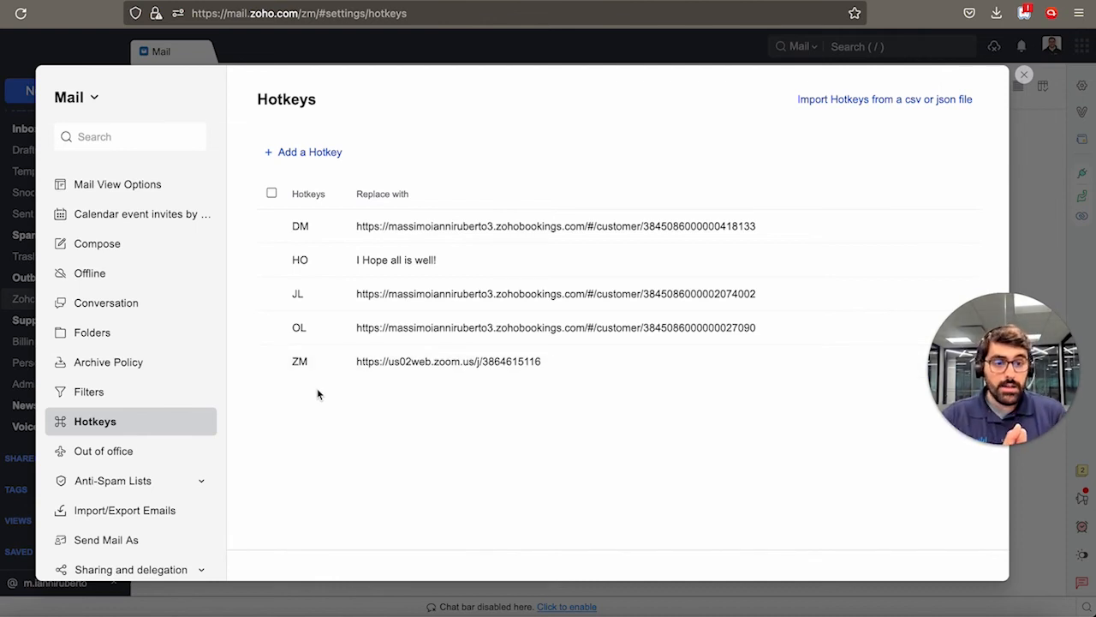
{"action": "mouse_move", "coordinate": [321, 387]}
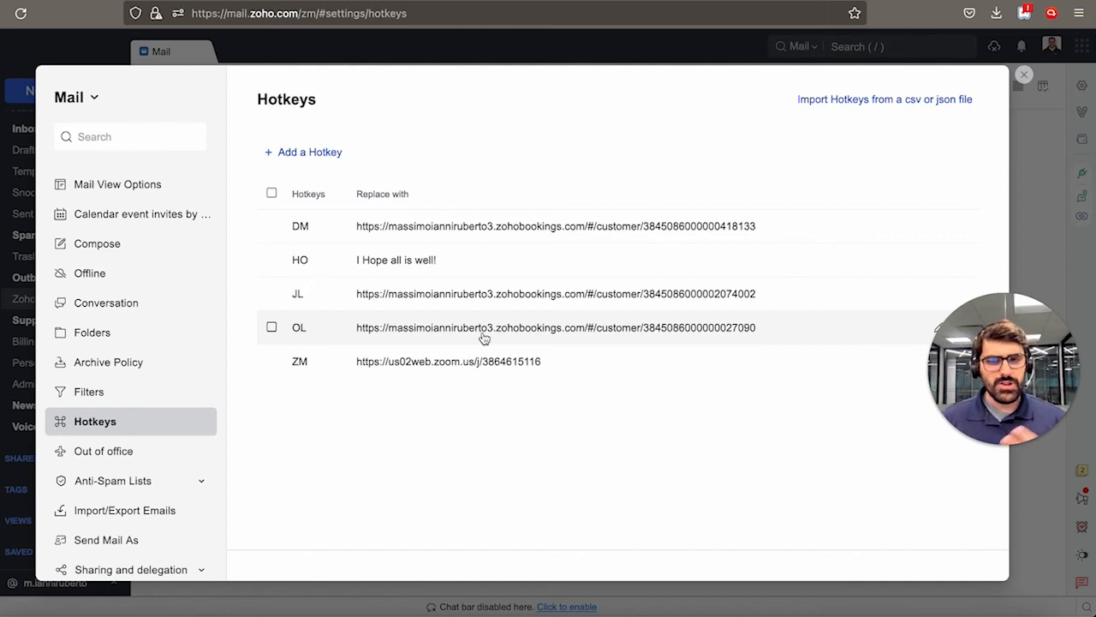
{"action": "scroll", "scroll_direction": "down", "scroll_amount": 3}
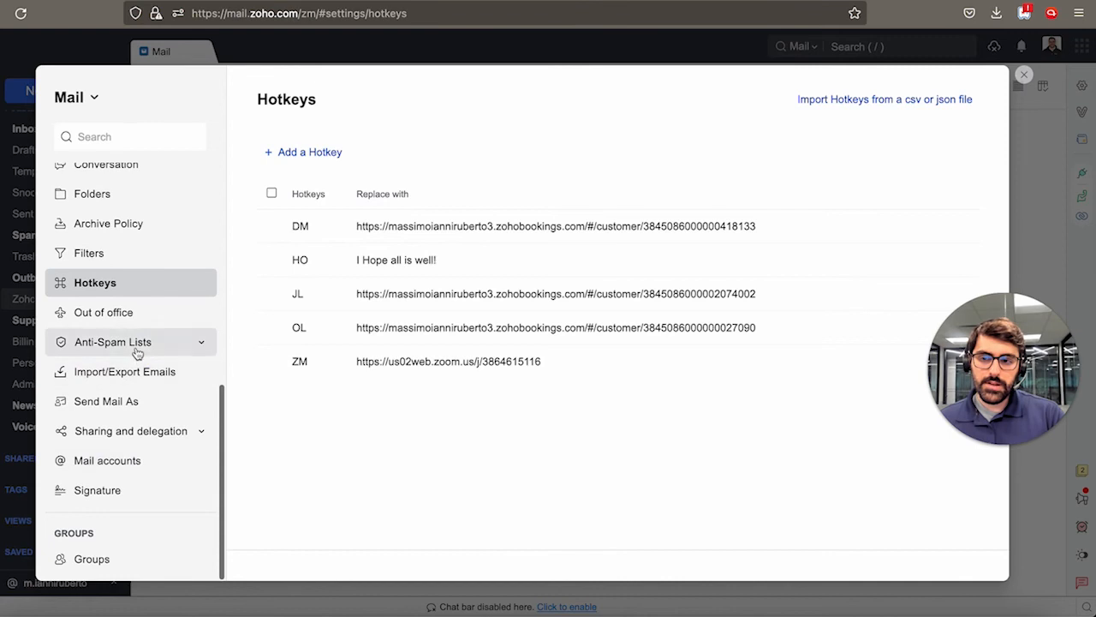
Step: Show the Out Of Office Alert message and duration, ready to edit
{"action": "left_click", "coordinate": [104, 312]}
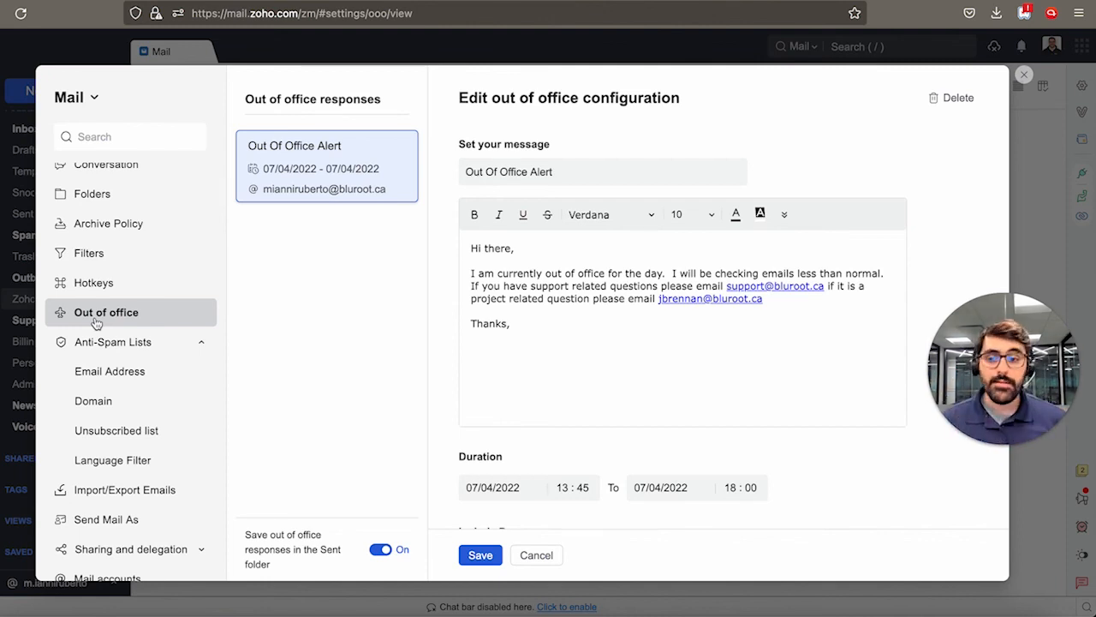
{"action": "left_click", "coordinate": [98, 490]}
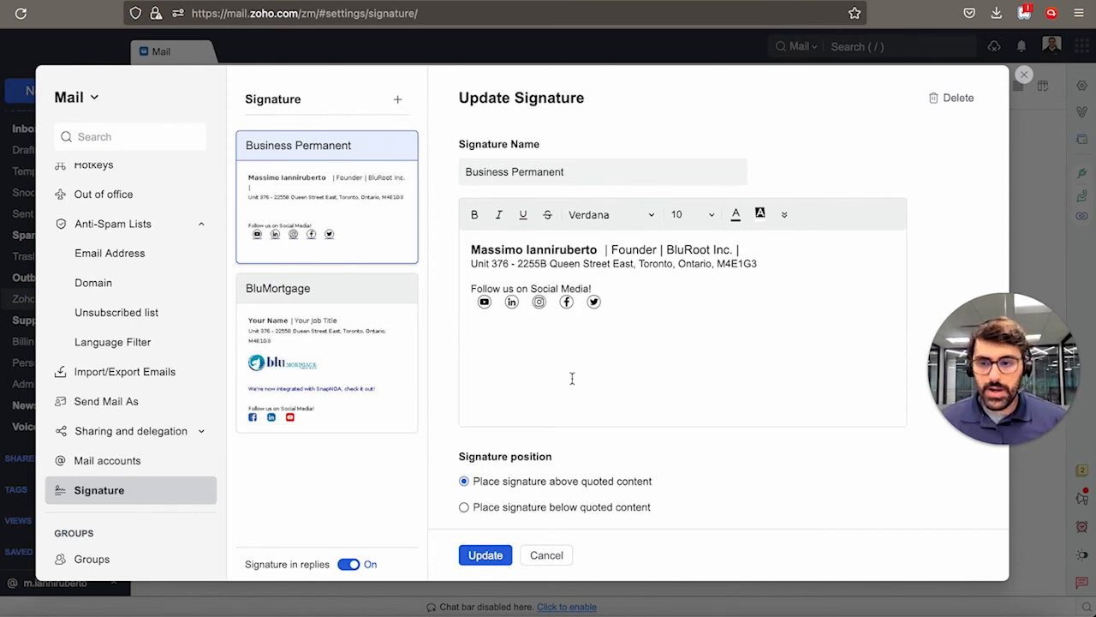
{"action": "mouse_move", "coordinate": [143, 444]}
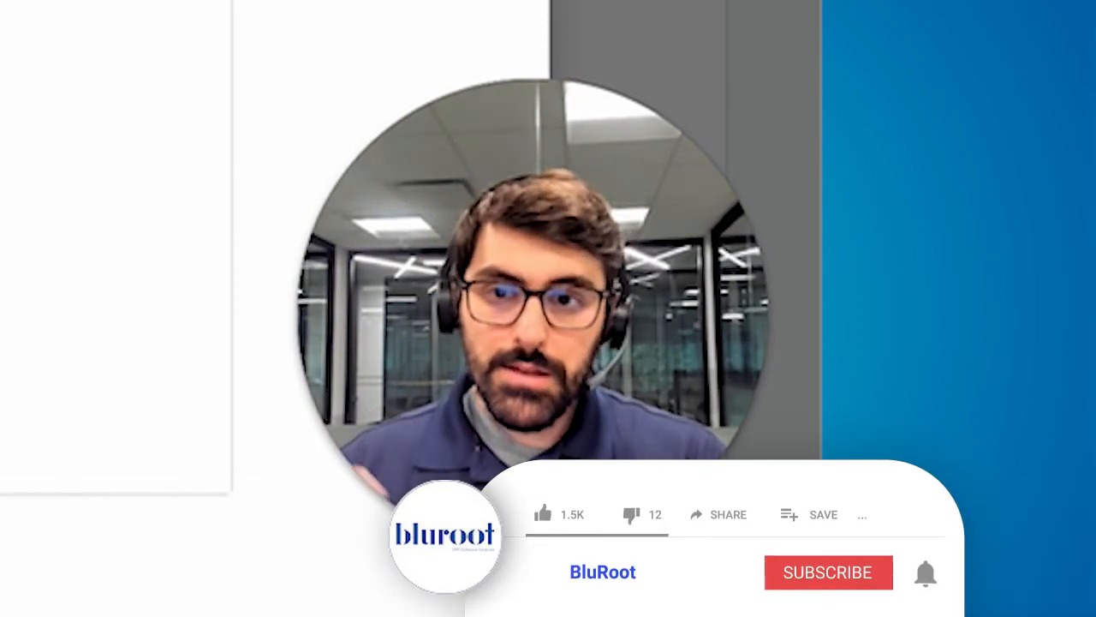
{"action": "left_click", "coordinate": [828, 572]}
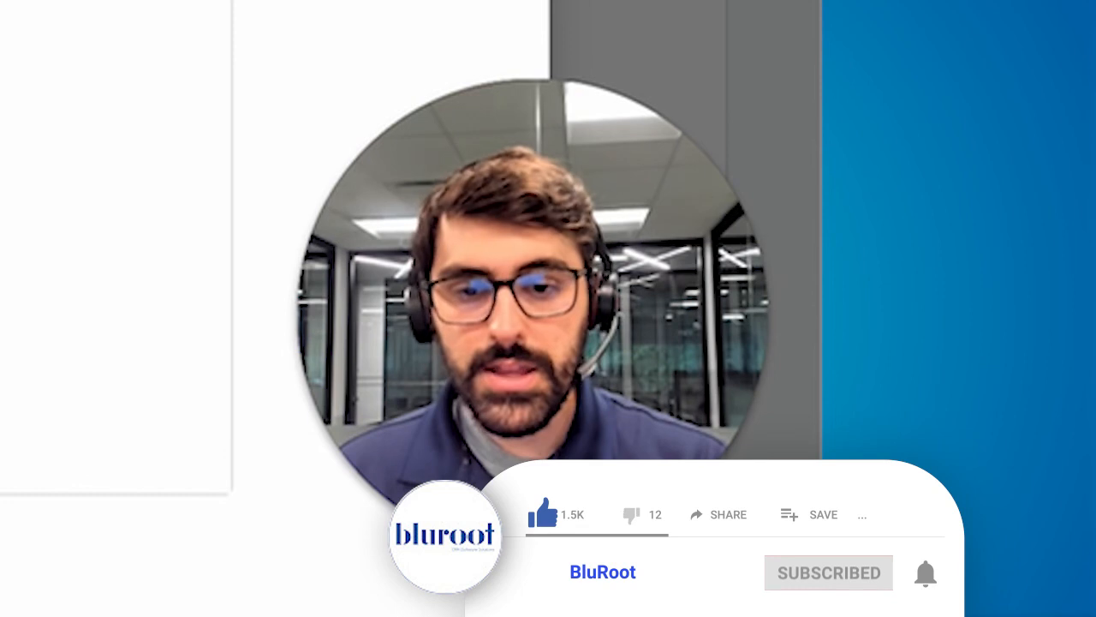